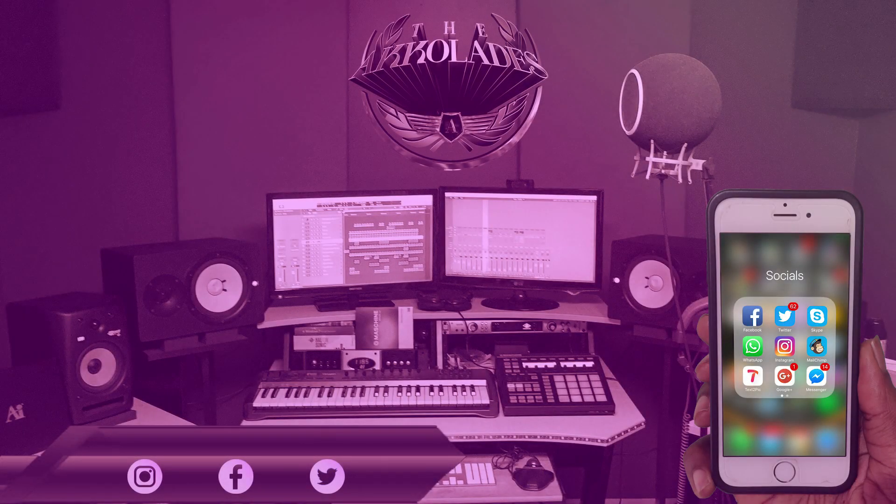
# Step: Browse the Plugin database and expand its Installed entry
pyautogui.click(784, 348)
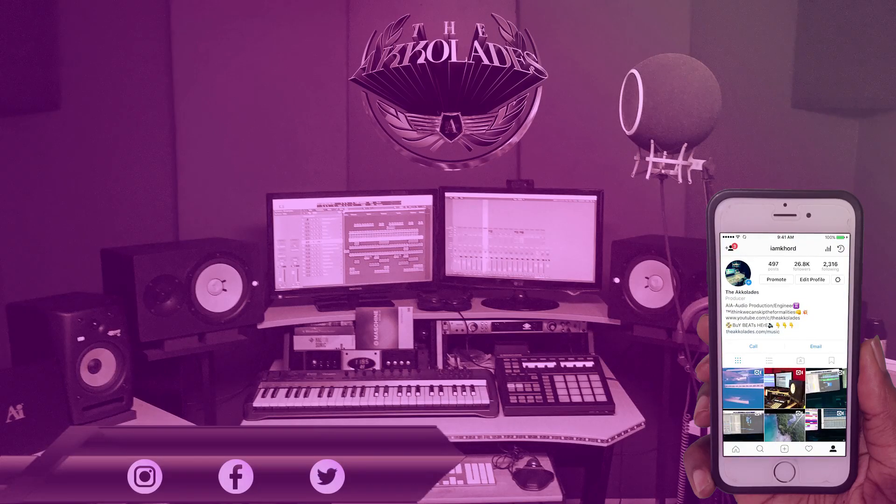
pyautogui.scroll(3)
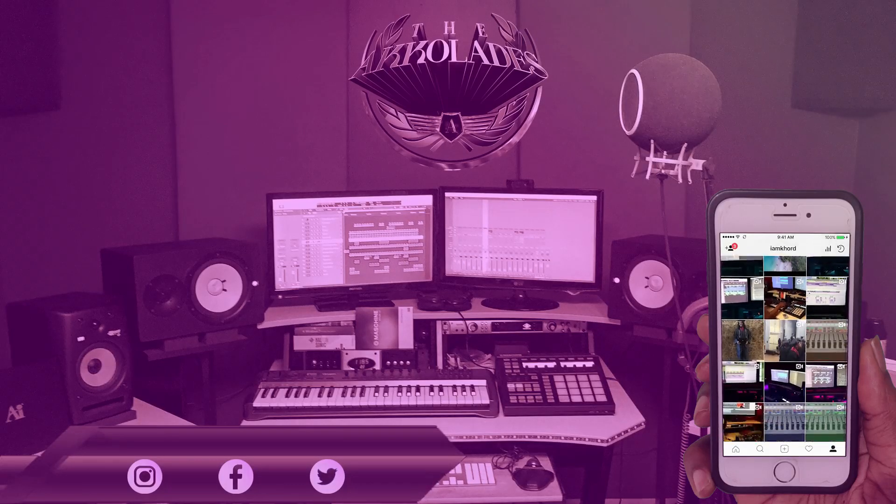
pyautogui.scroll(-3)
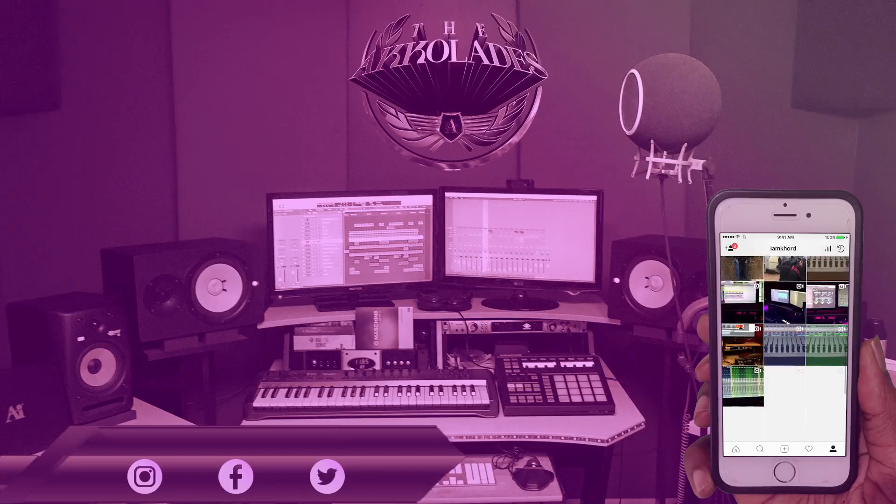
pyautogui.scroll(-3)
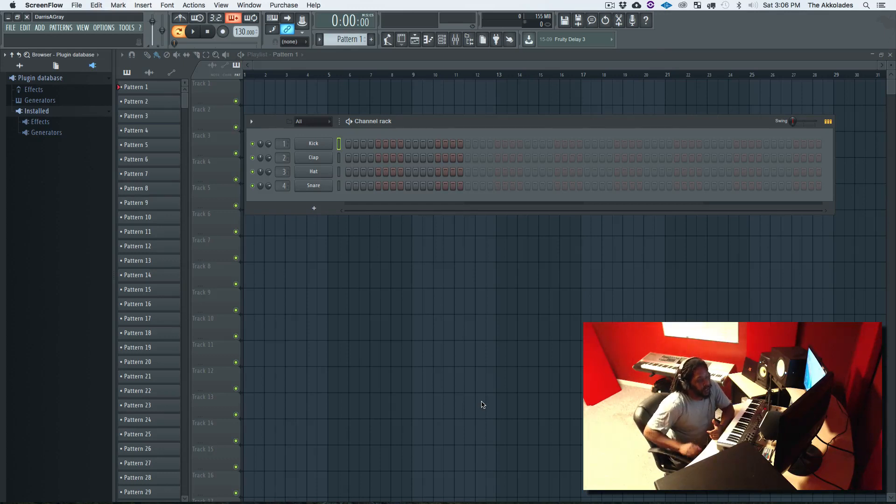
pyautogui.moveTo(400, 94)
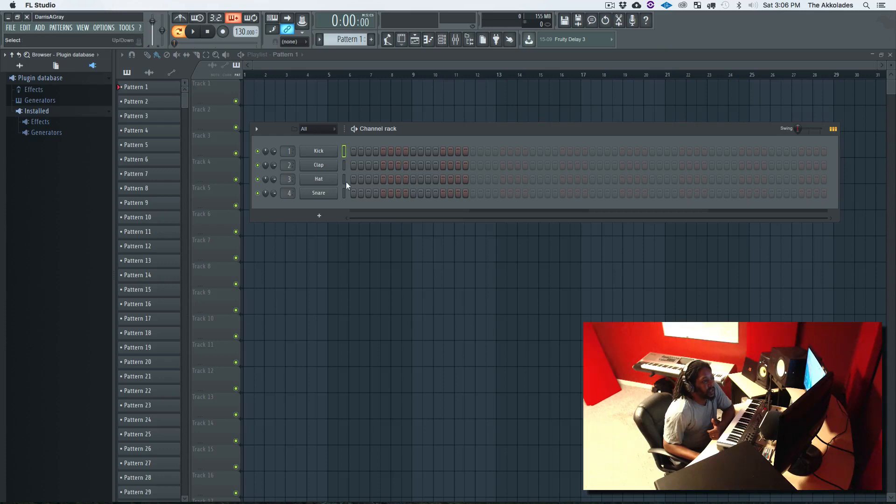
pyautogui.click(319, 215)
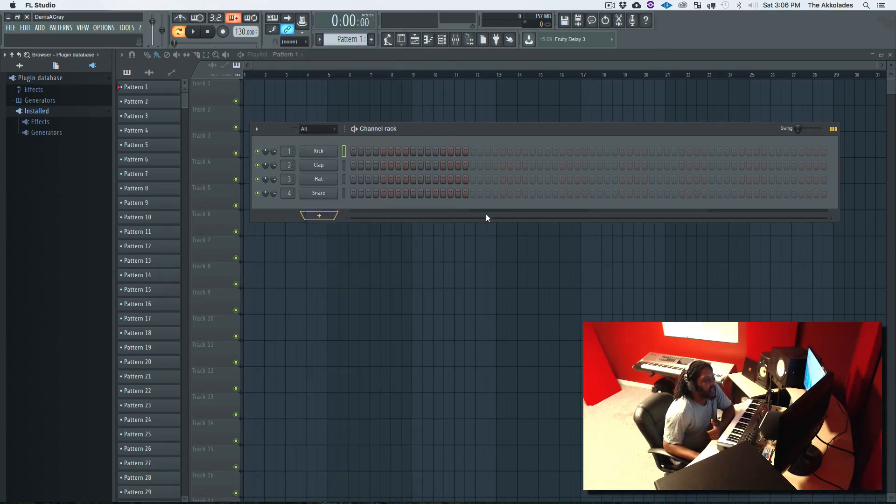
pyautogui.moveTo(33, 90)
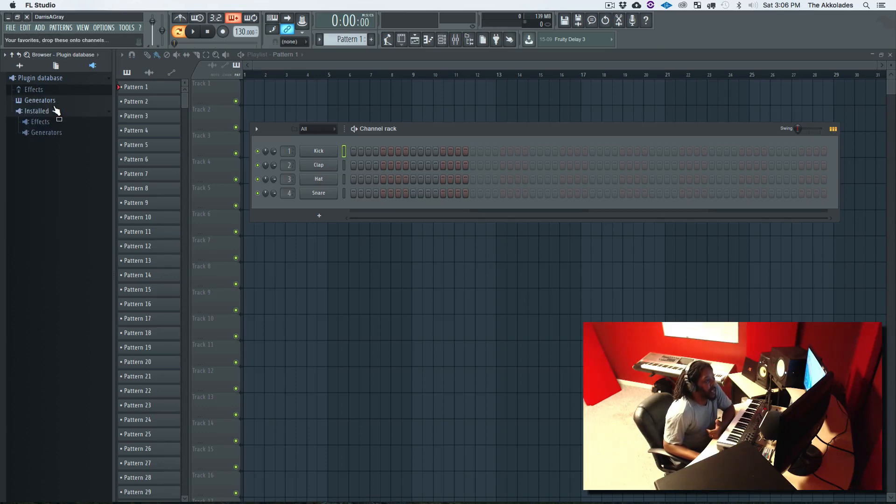
# Step: Expand Installed into Effects and Generators, viewing and collapsing the Fruity generators list
pyautogui.click(40, 121)
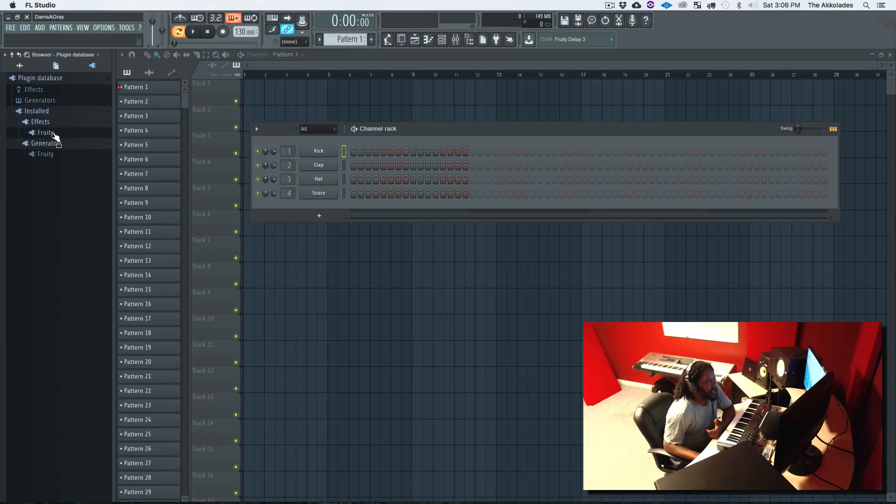
pyautogui.click(45, 154)
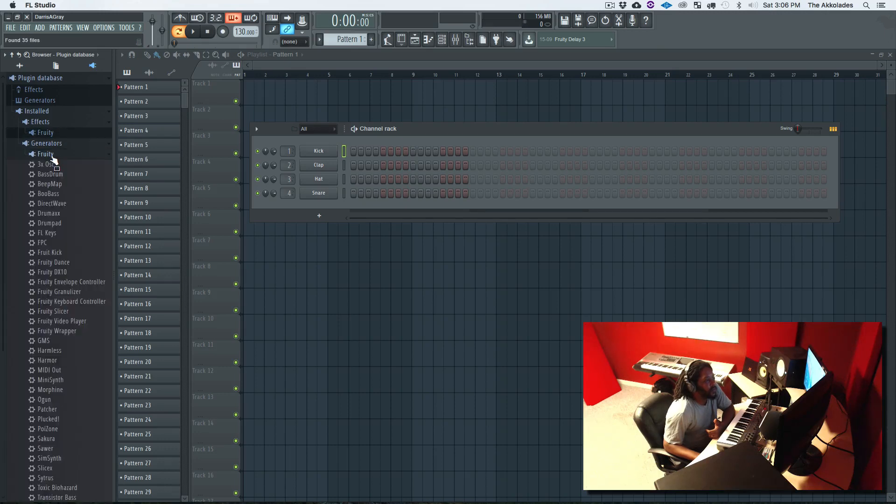
pyautogui.click(18, 64)
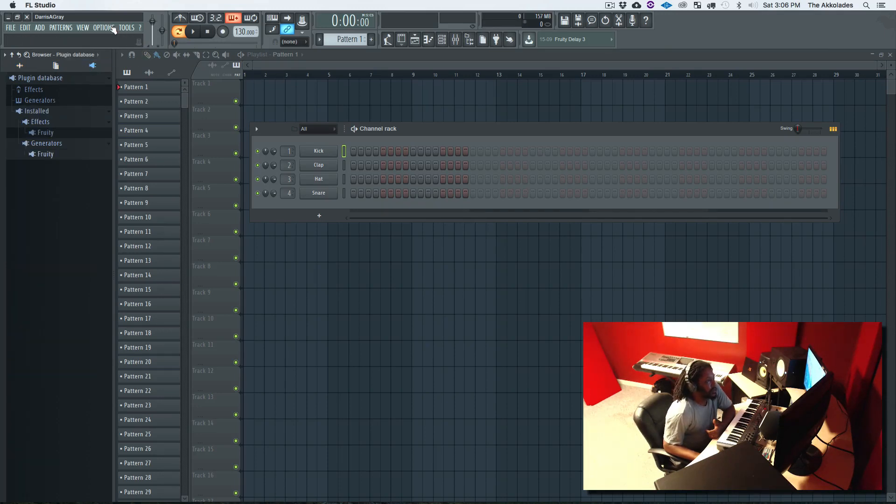
# Step: Launch Manage plugins and review the VST and VST3 search folders
pyautogui.click(104, 27)
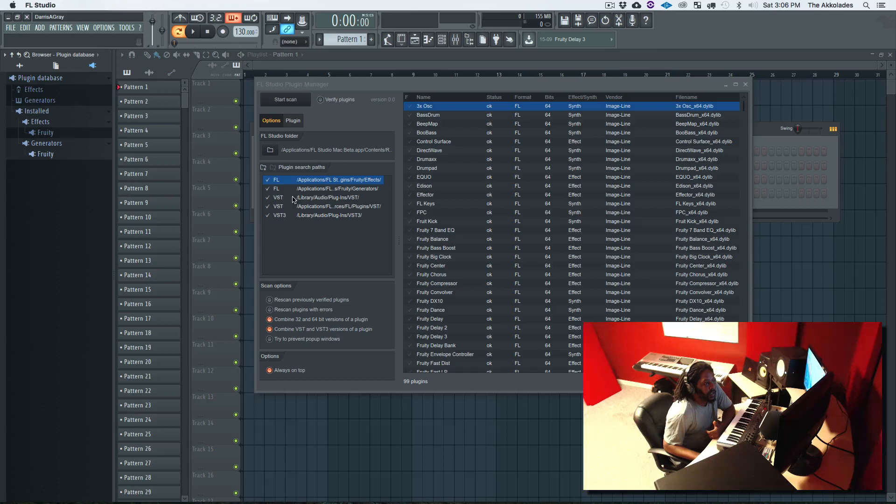
pyautogui.click(325, 197)
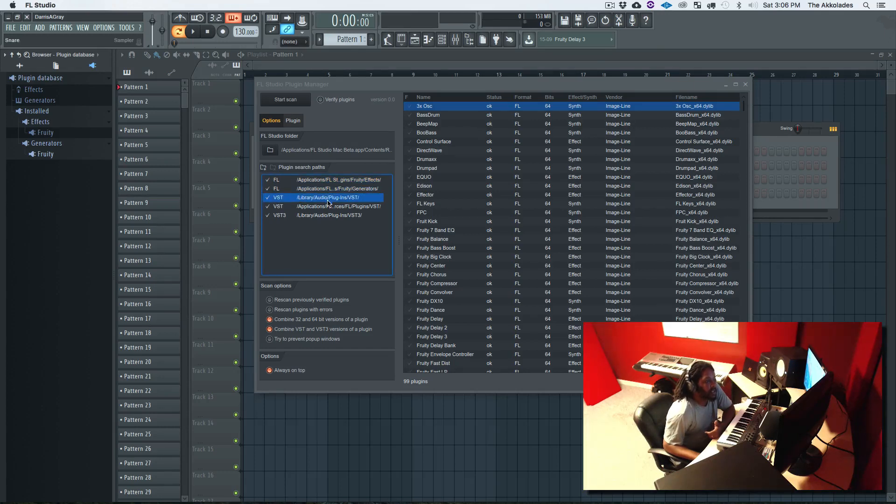
pyautogui.click(324, 215)
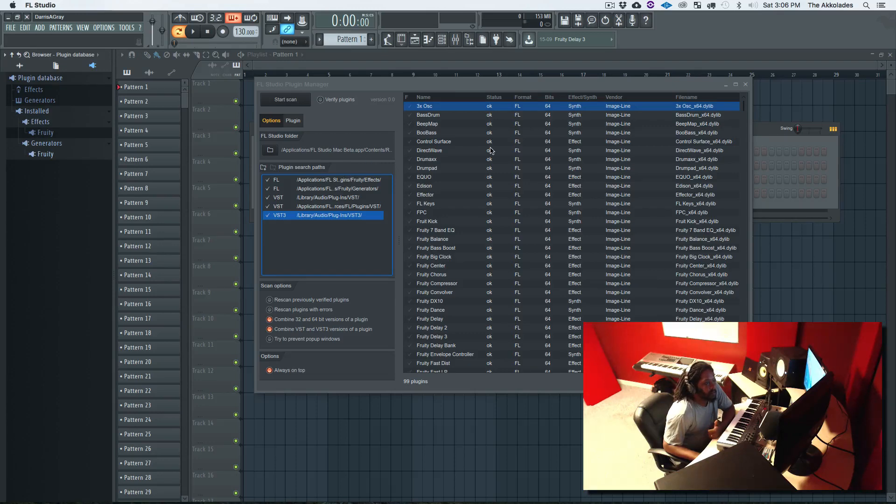
pyautogui.scroll(-3)
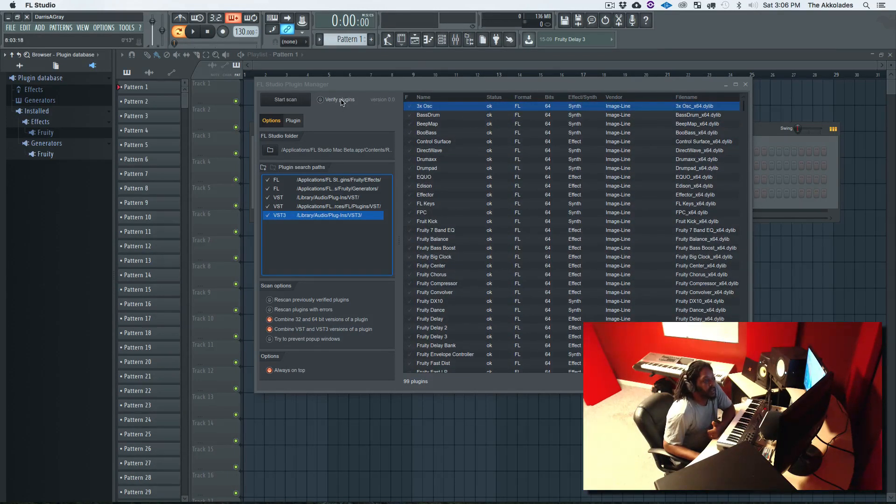
# Step: Enable Verify plugins and start rescanning all plugin folders
pyautogui.click(284, 99)
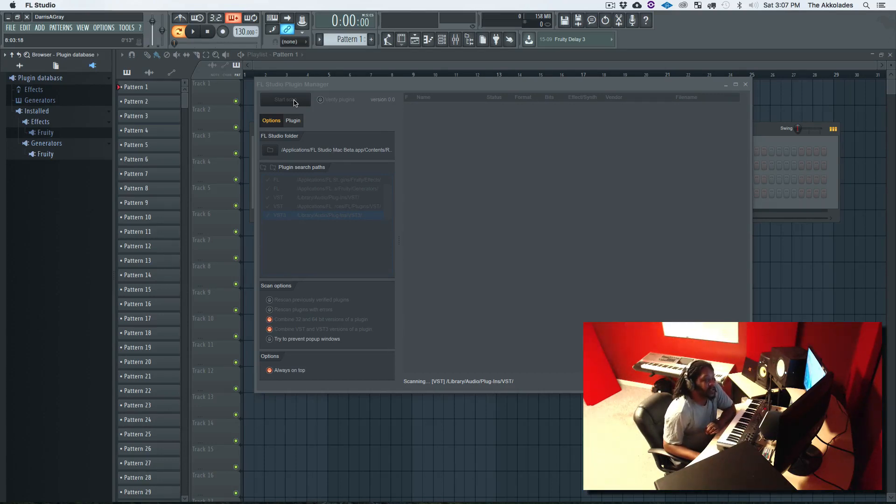
pyautogui.click(286, 99)
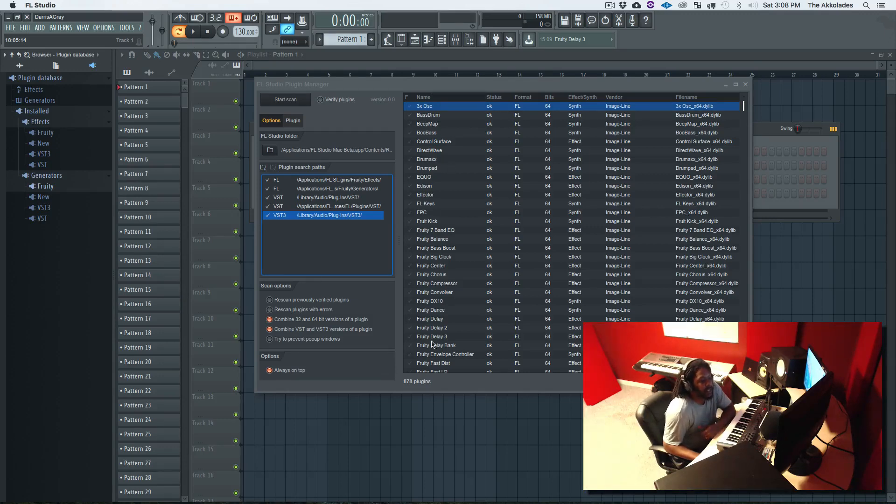
# Step: Scroll through the 878 found plugins, reviewing the third-party VST and VST3 entries
pyautogui.scroll(-3)
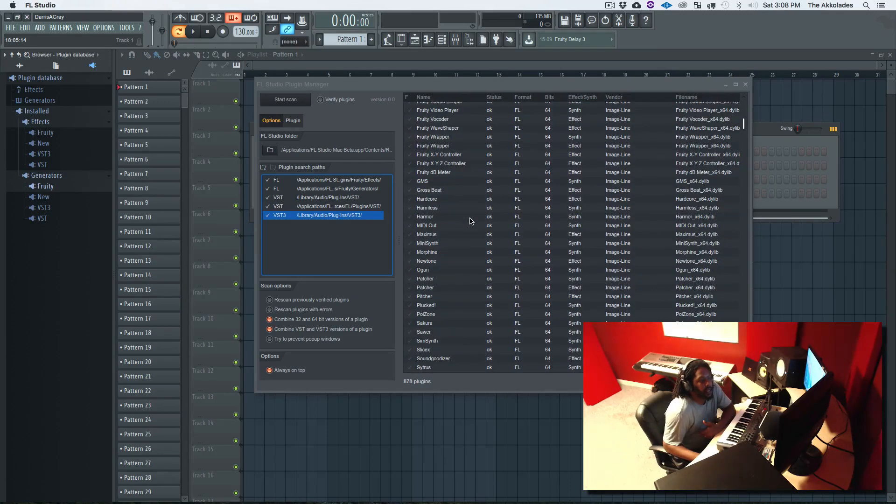
pyautogui.scroll(-3)
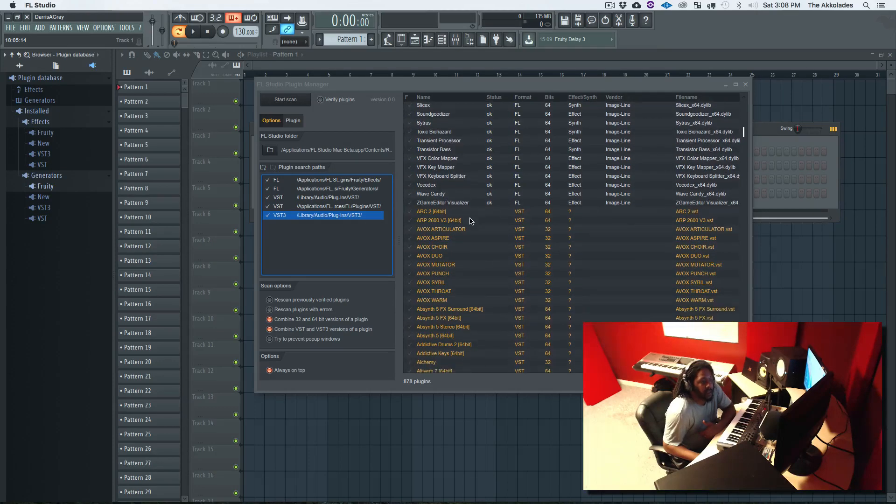
pyautogui.scroll(-3)
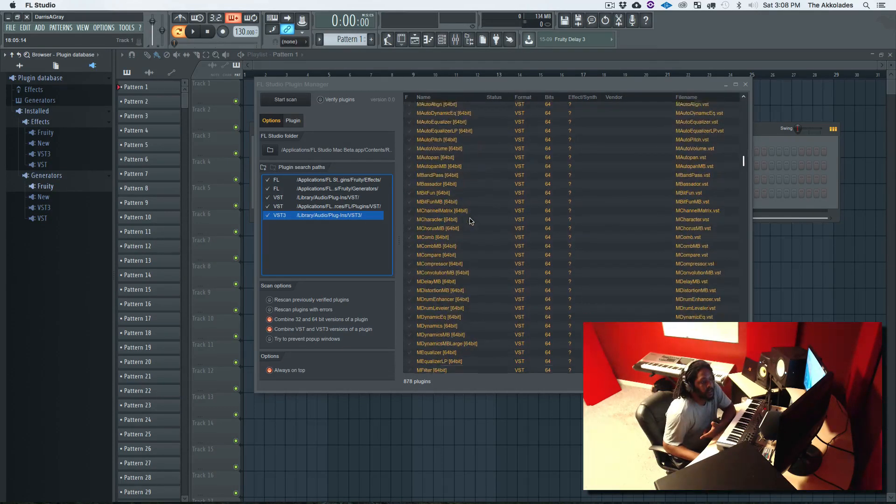
pyautogui.scroll(-3)
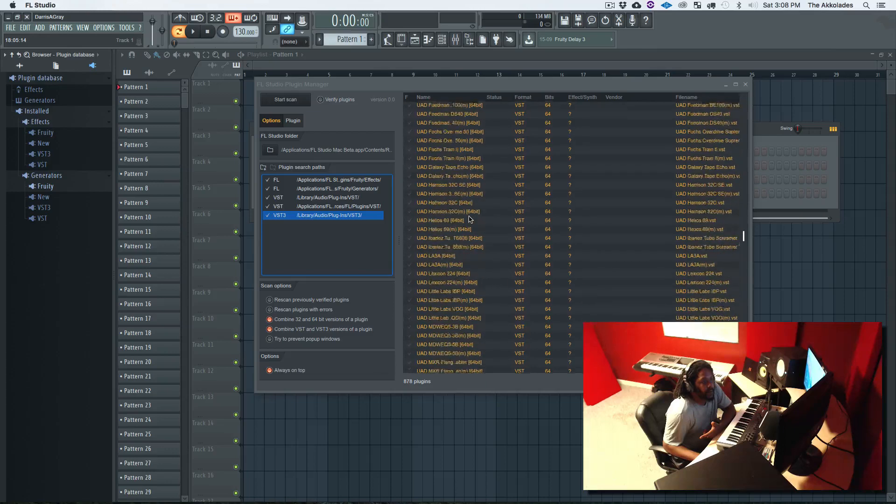
pyautogui.scroll(-3)
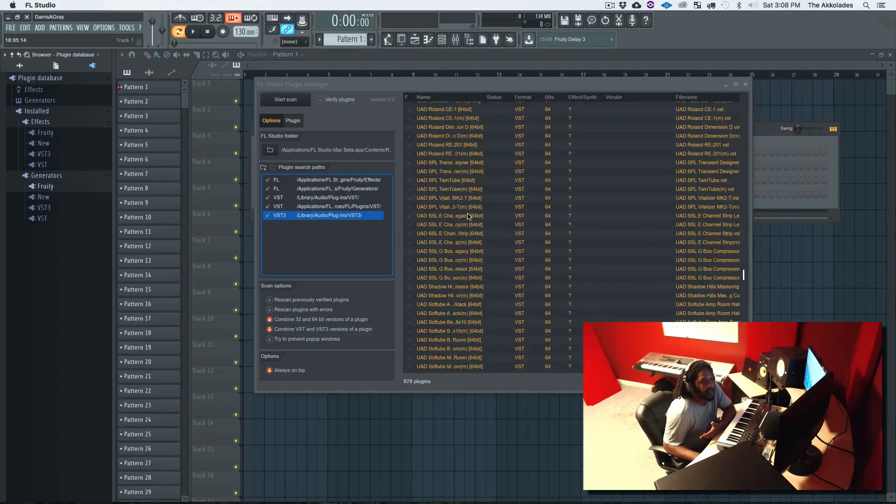
pyautogui.scroll(-3)
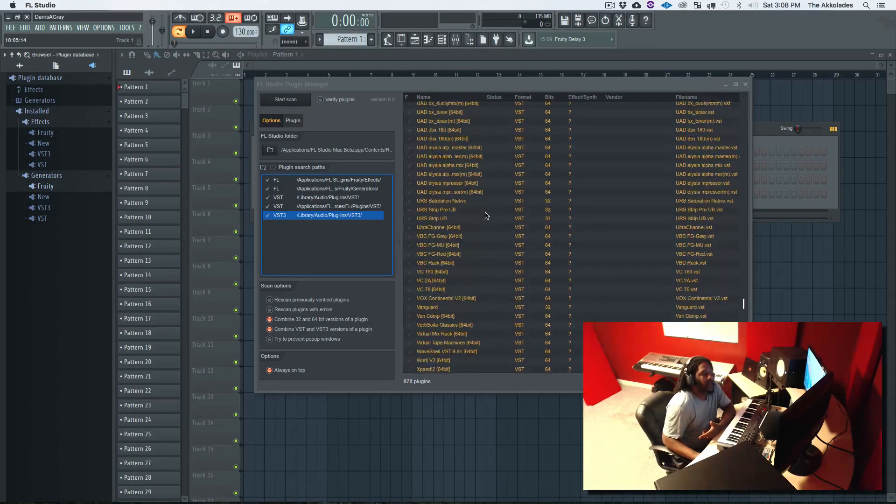
pyautogui.scroll(-3)
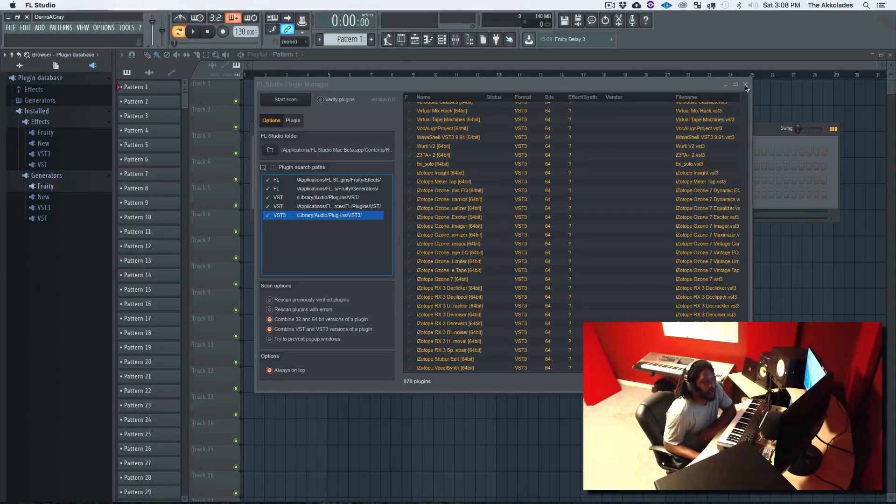
# Step: Close the Plugin Manager and expand the newly found VST generators list
pyautogui.click(744, 84)
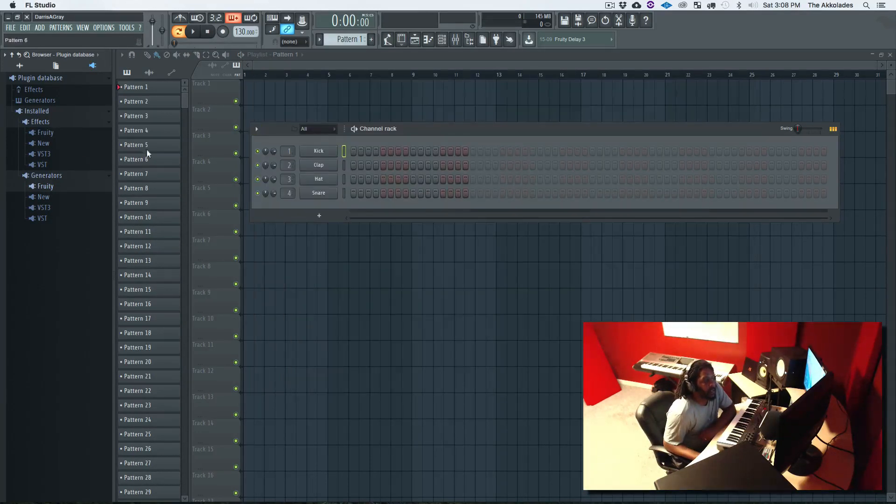
pyautogui.click(42, 218)
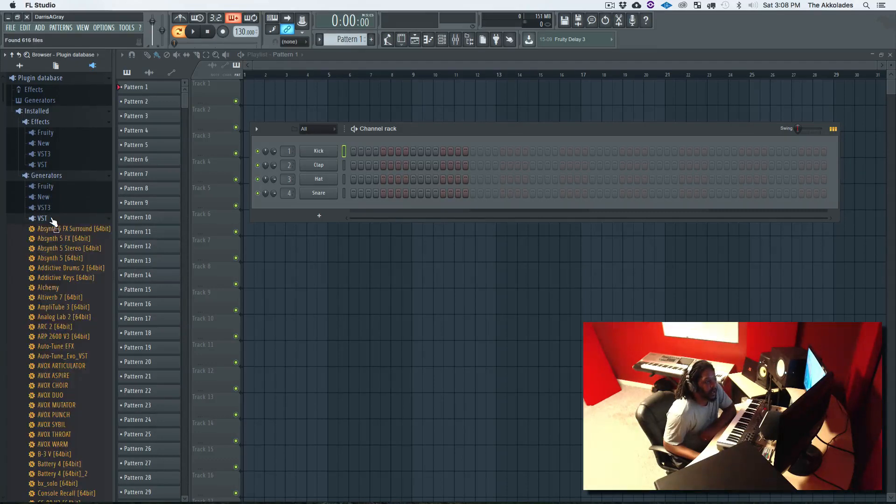
pyautogui.scroll(-3)
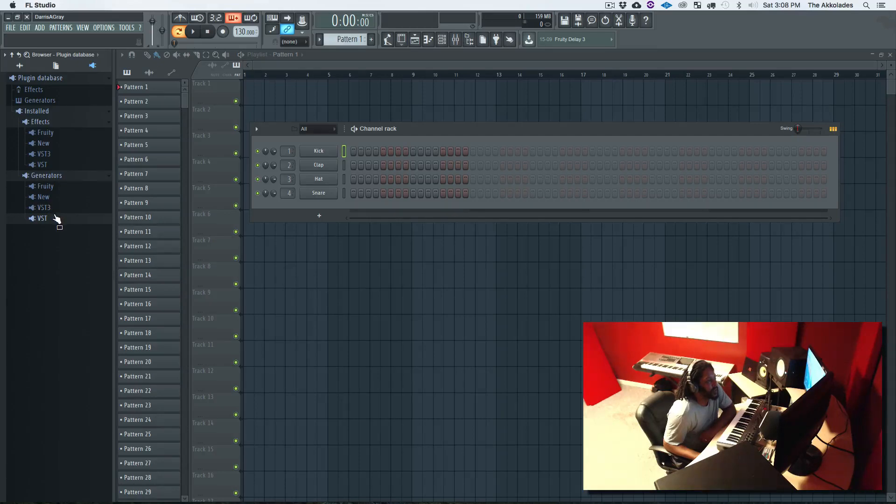
# Step: Reopen the VST generators list and scroll down to the Nexus entries
pyautogui.click(41, 219)
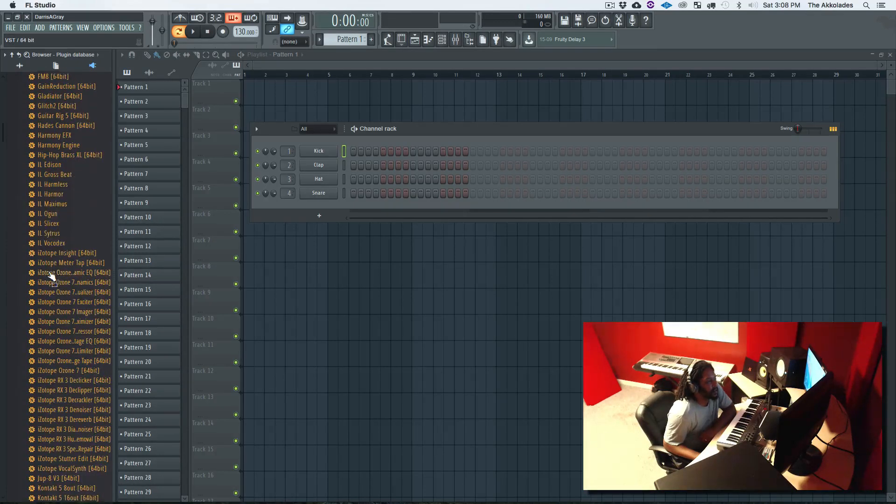
pyautogui.scroll(-3)
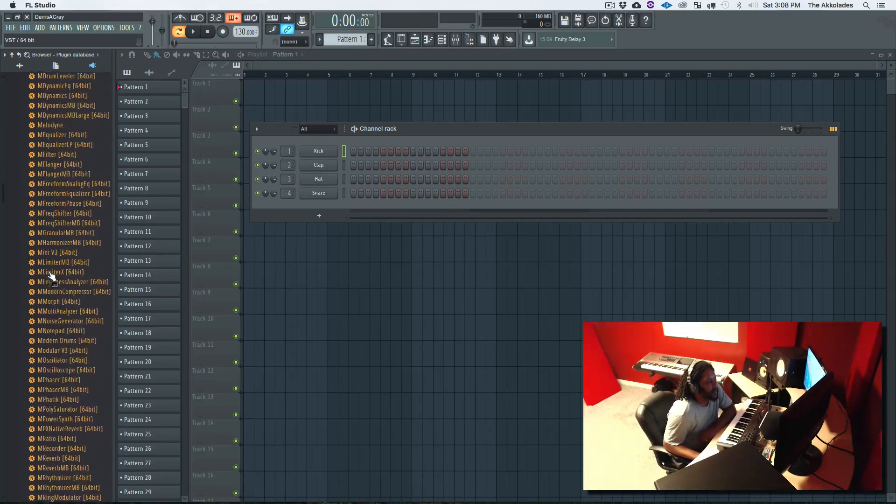
pyautogui.scroll(-3)
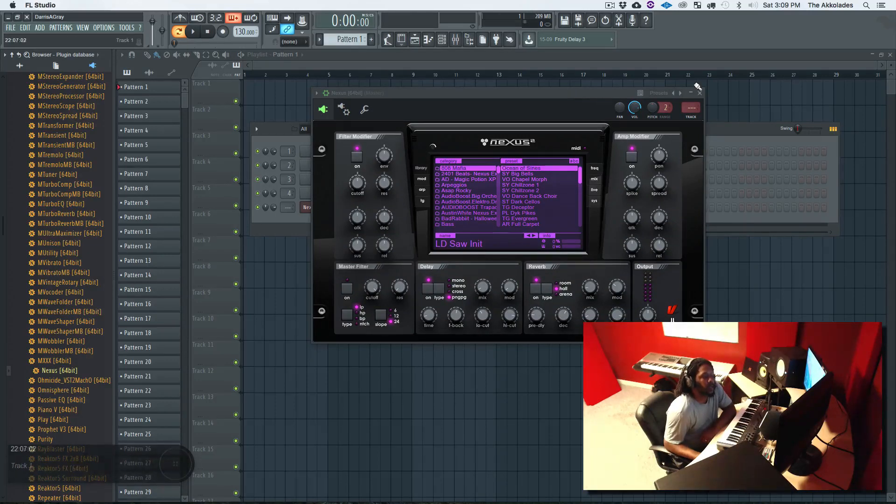
# Step: Close the Nexus² plugin window, leaving Nexus as the fifth channel in the rack
pyautogui.click(698, 92)
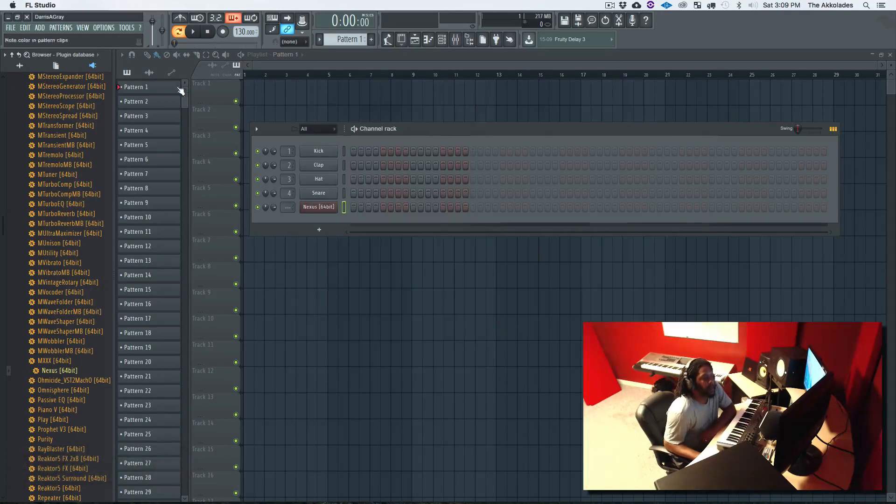